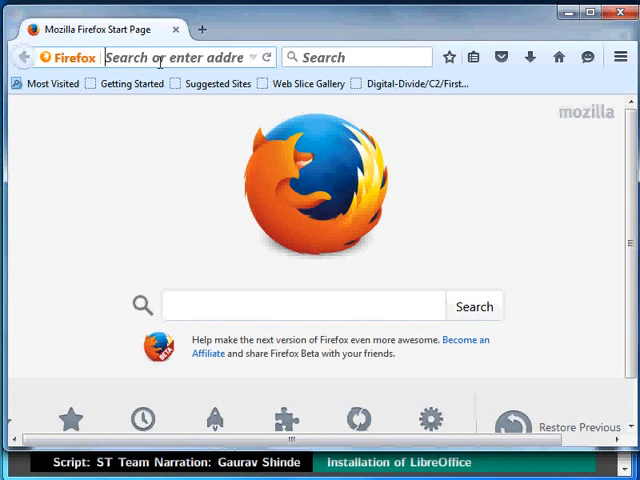
text(www.Libreoffice.org/)
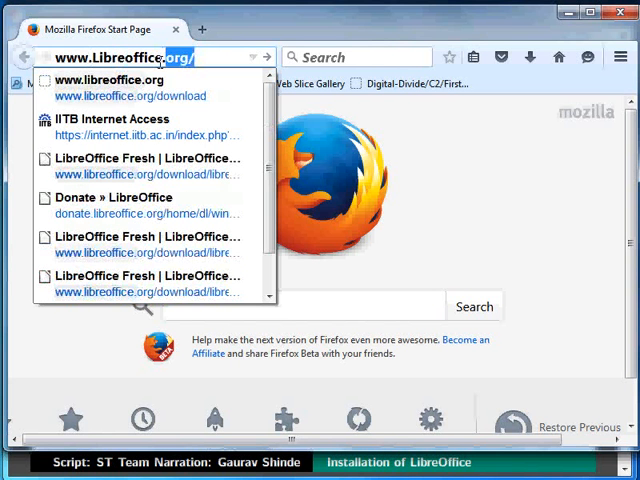
text(download)
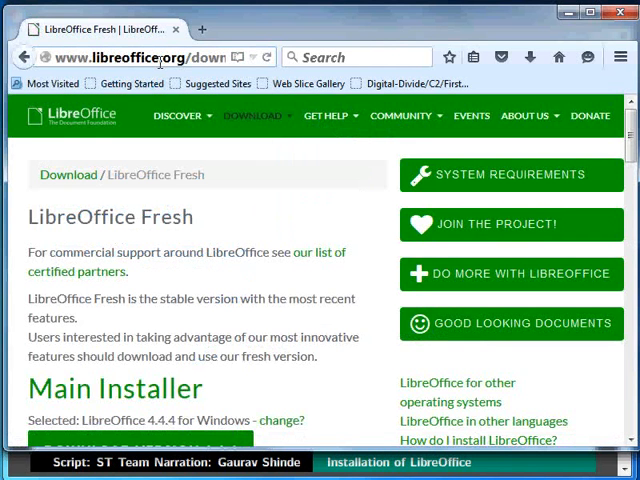
scroll(down, 3)
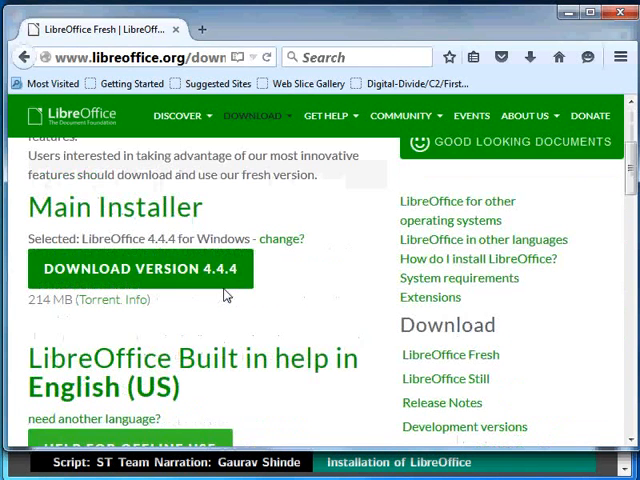
mouse_move(178, 278)
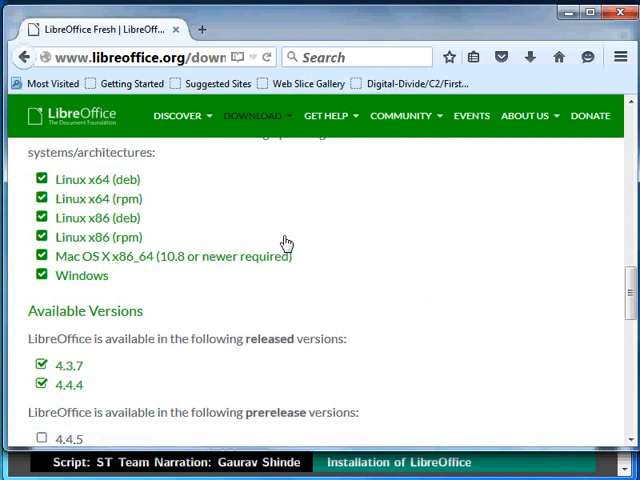
mouse_move(158, 196)
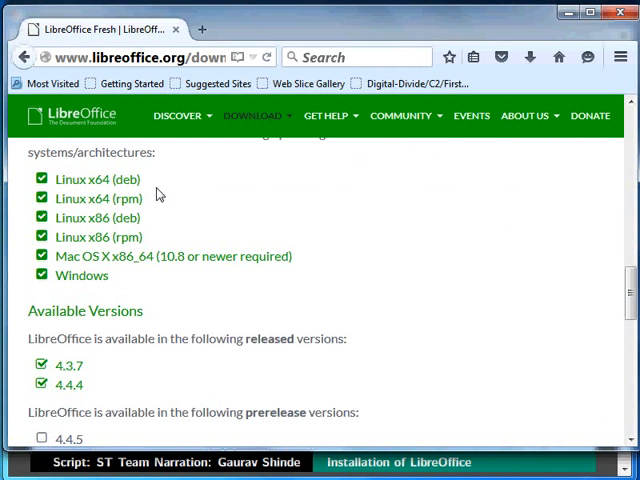
mouse_move(174, 290)
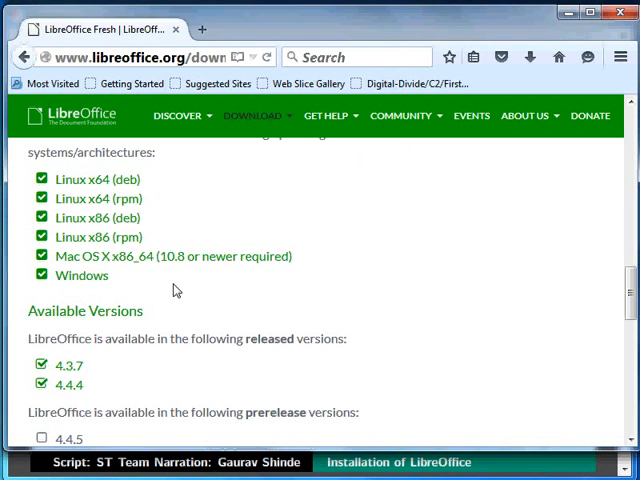
mouse_move(68, 364)
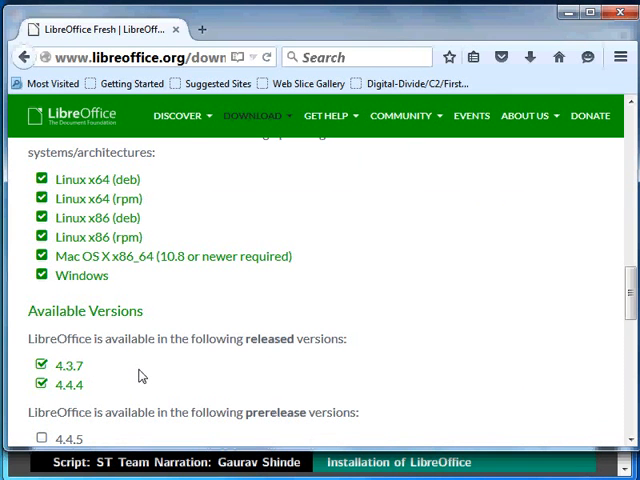
Step: Select Windows as the operating system, getting the LibreOffice 4.4.4 main installer offer
click(82, 276)
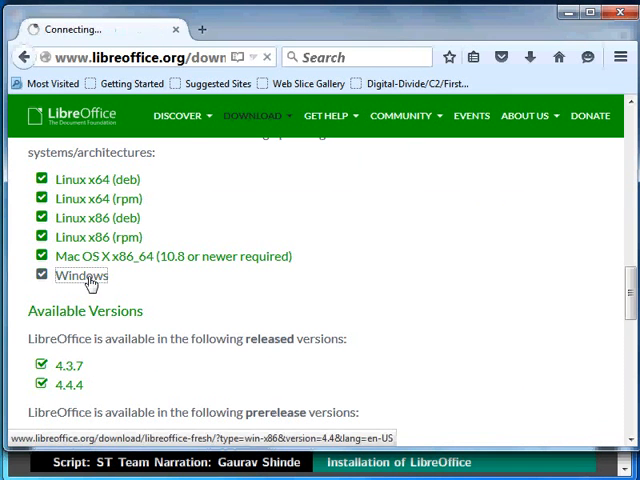
click(82, 276)
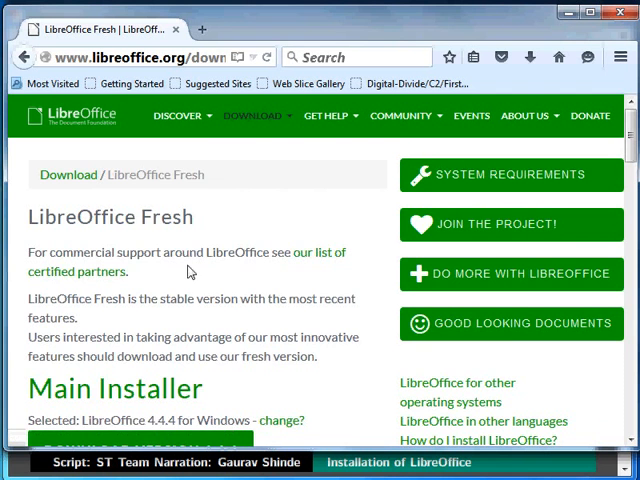
scroll(down, 3)
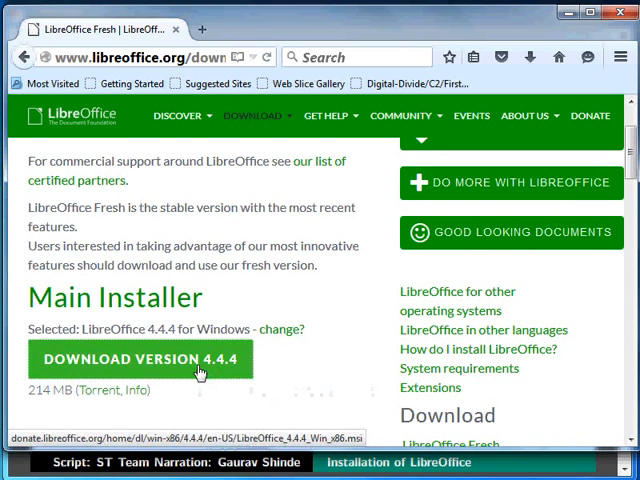
Step: Download the LibreOffice 4.4.4 Windows installer and save the file
click(140, 360)
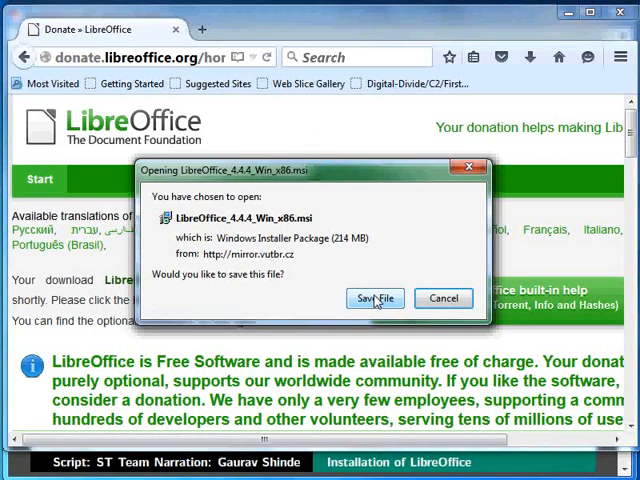
click(374, 298)
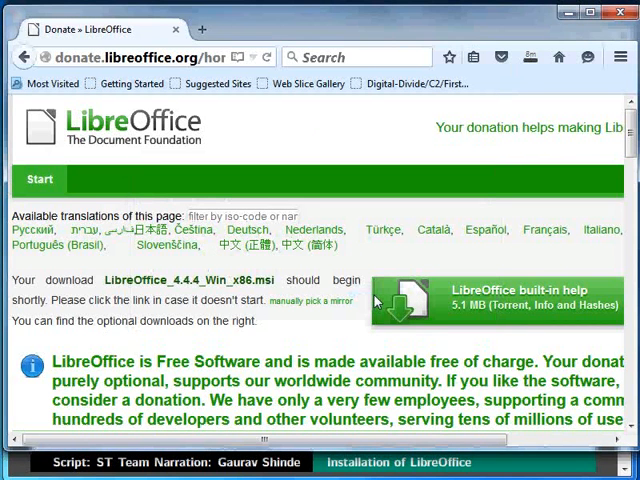
mouse_move(450, 256)
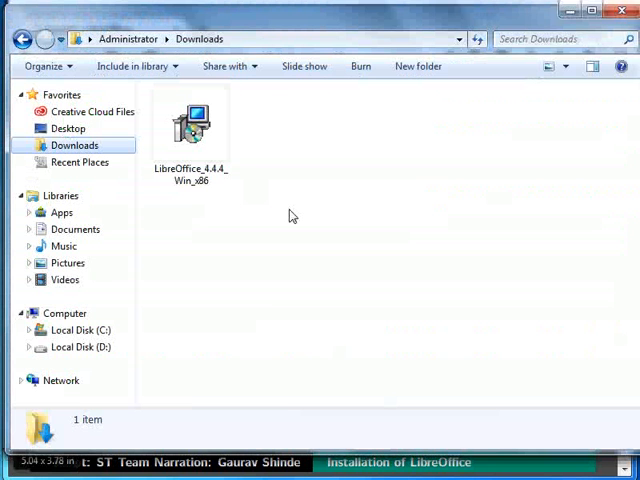
Step: Launch LibreOffice_4.4.4_Win_x86 from Downloads and allow it to run despite the security warning
click(192, 130)
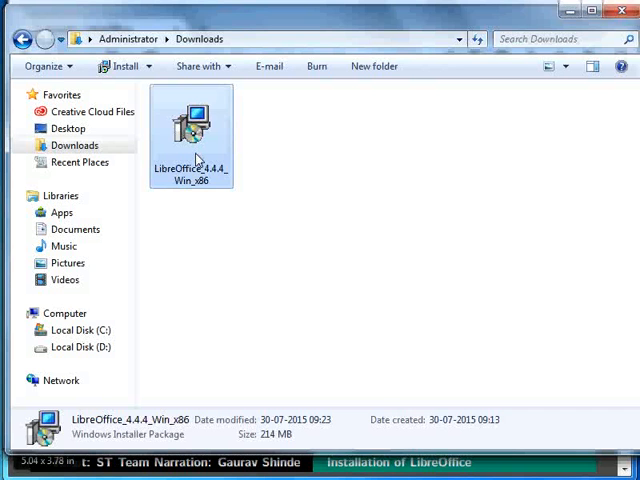
double_click(190, 136)
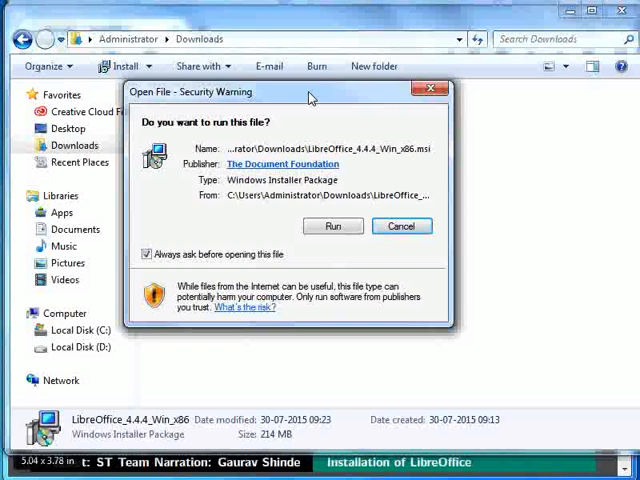
click(332, 224)
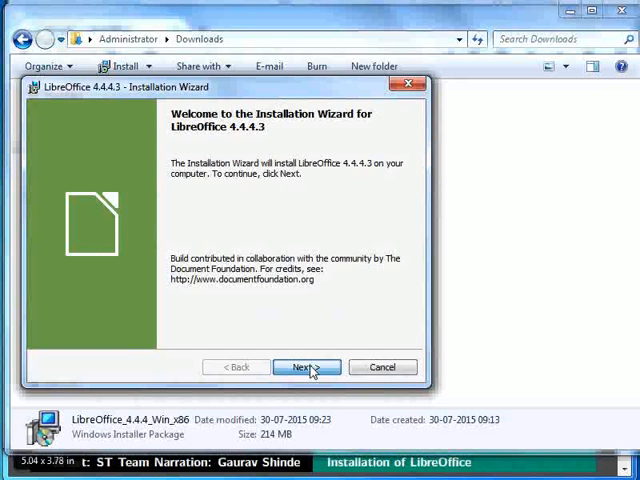
Step: Run a Typical installation of LibreOffice 4.4.4.3 through the wizard and finish it
click(302, 368)
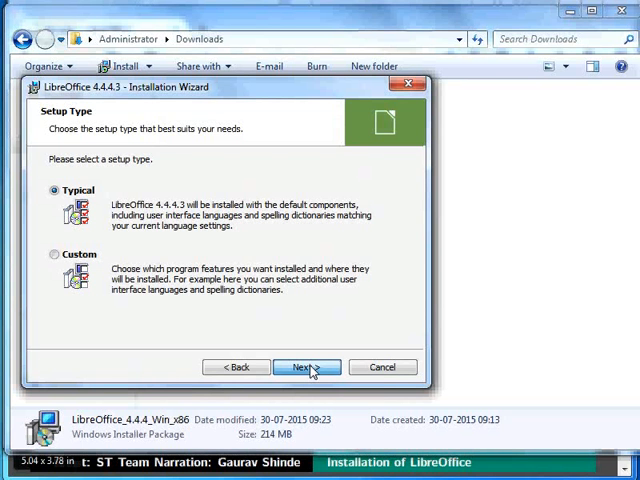
click(304, 368)
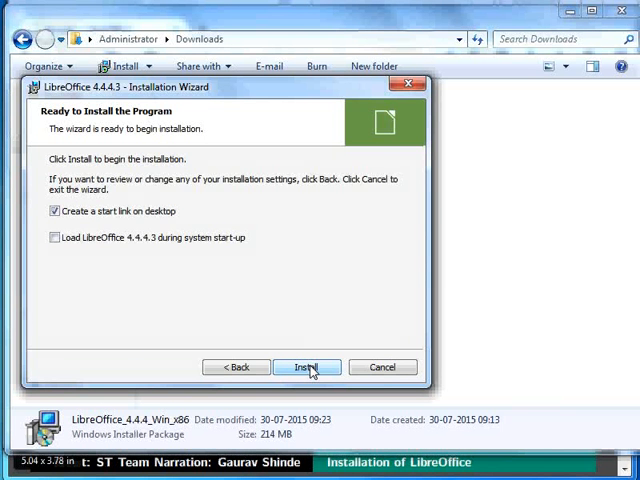
click(306, 368)
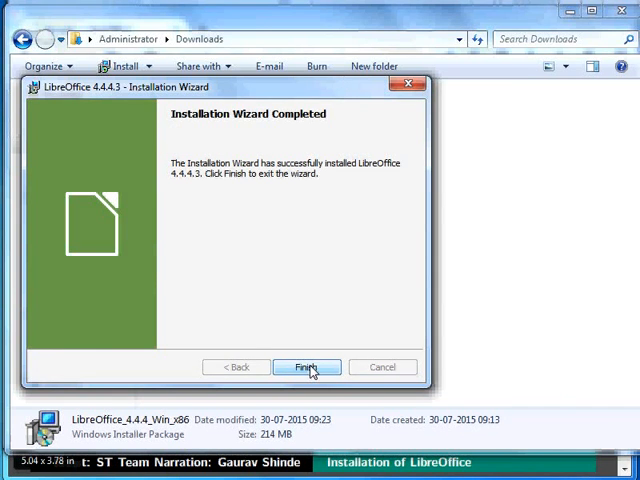
click(306, 368)
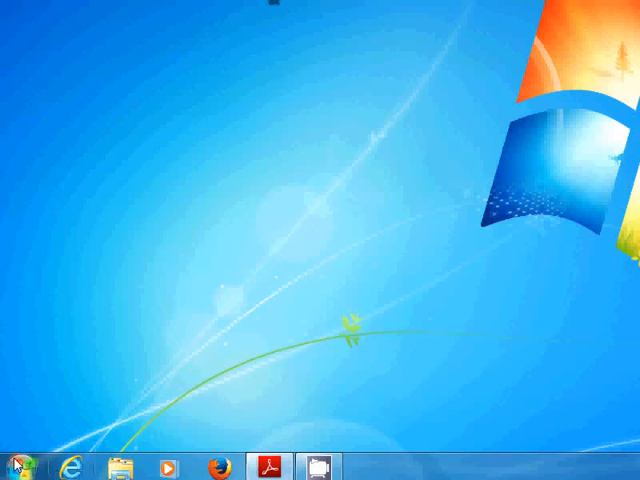
Step: Expand All Programs to the LibreOffice 4.4 group listing Base, Calc, Draw, Impress, Math and Writer
click(12, 468)
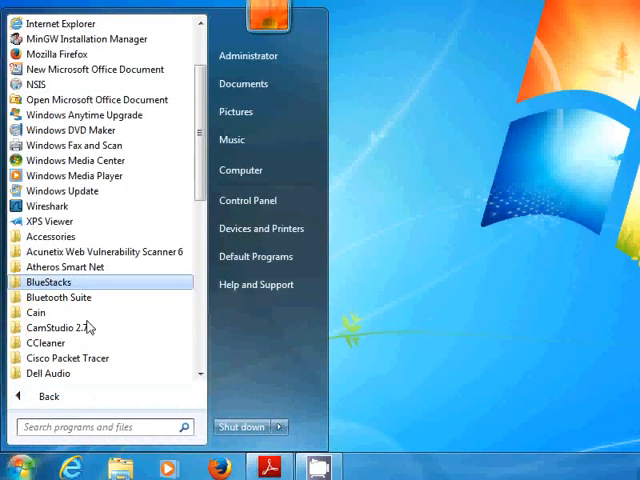
scroll(down, 3)
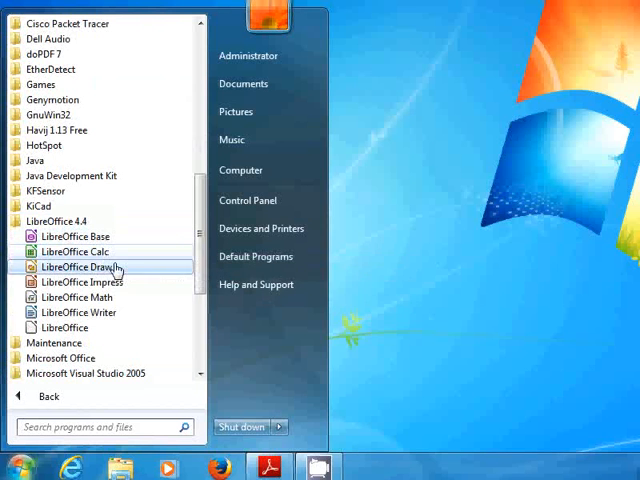
mouse_move(76, 296)
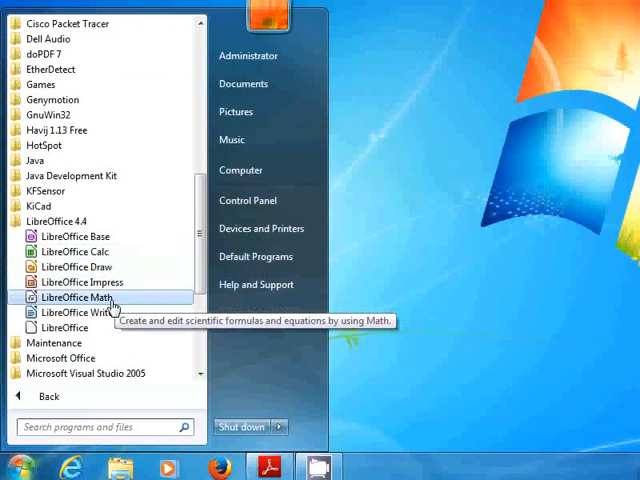
mouse_move(76, 312)
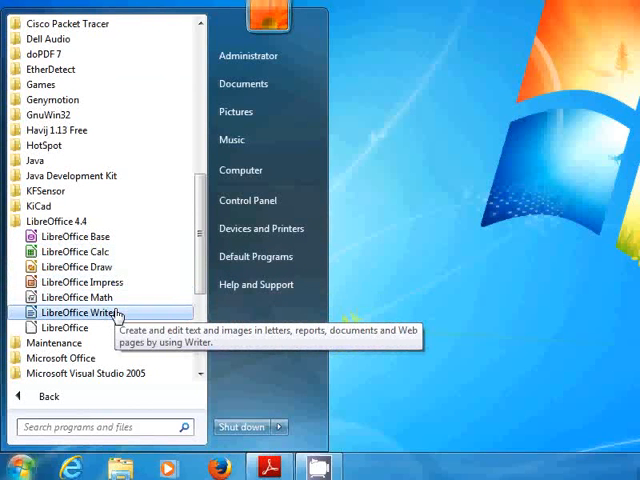